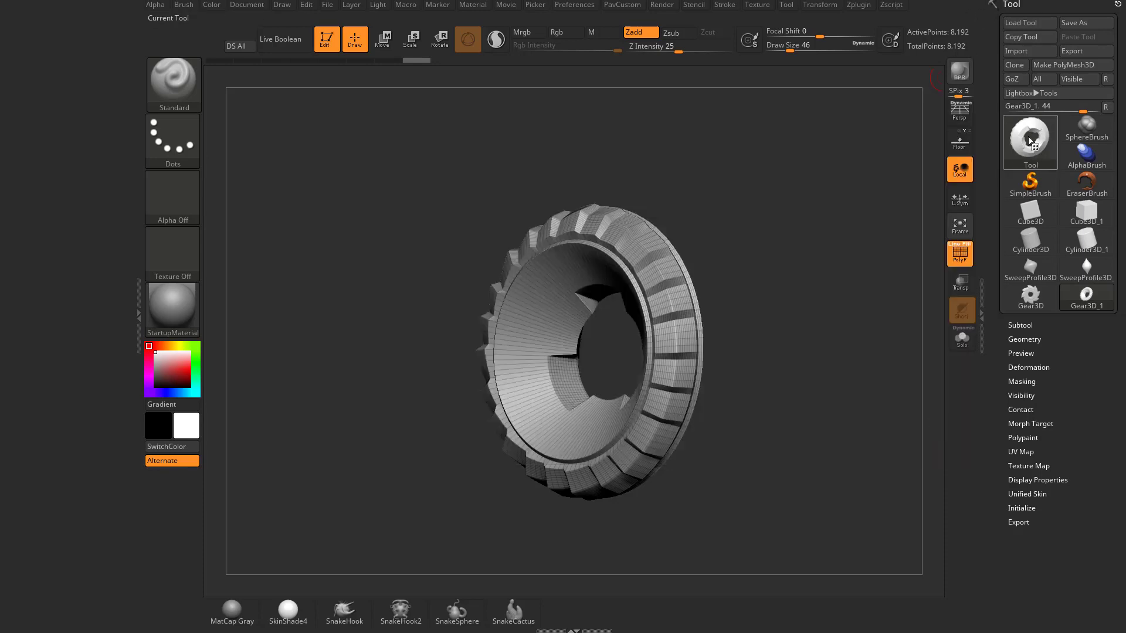
Step: Switch the active tool from Gear3D_1 to the Cube3D_1 cube primitive
left_click(1029, 141)
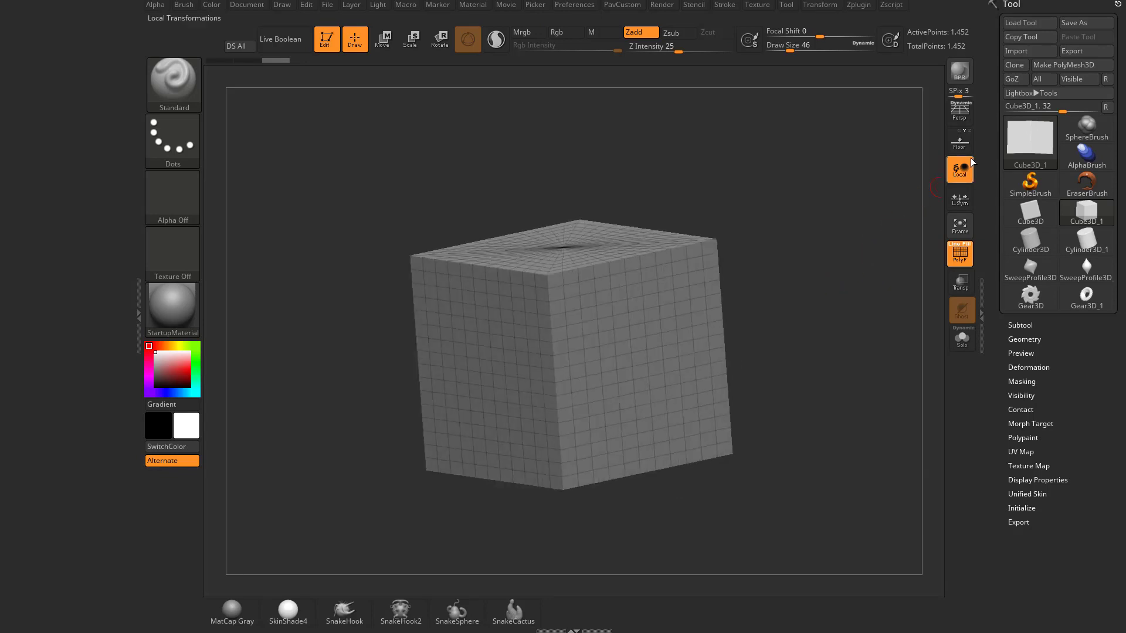
Step: Show the perspective floor grid (Shift+P) beneath the cube
left_click(959, 142)
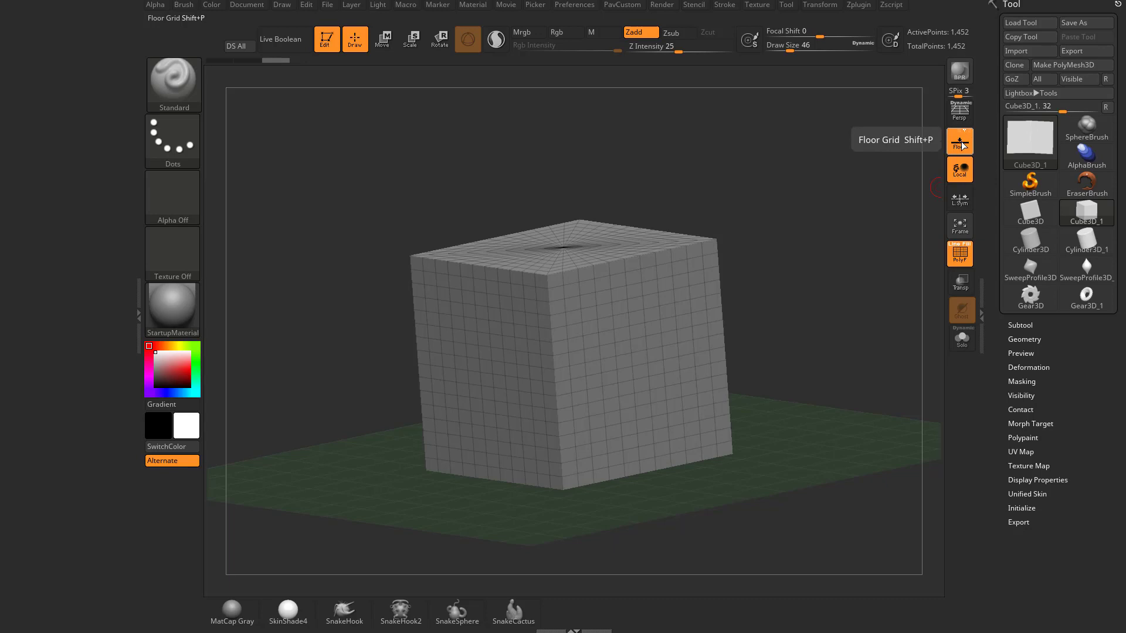
mouse_move(959, 142)
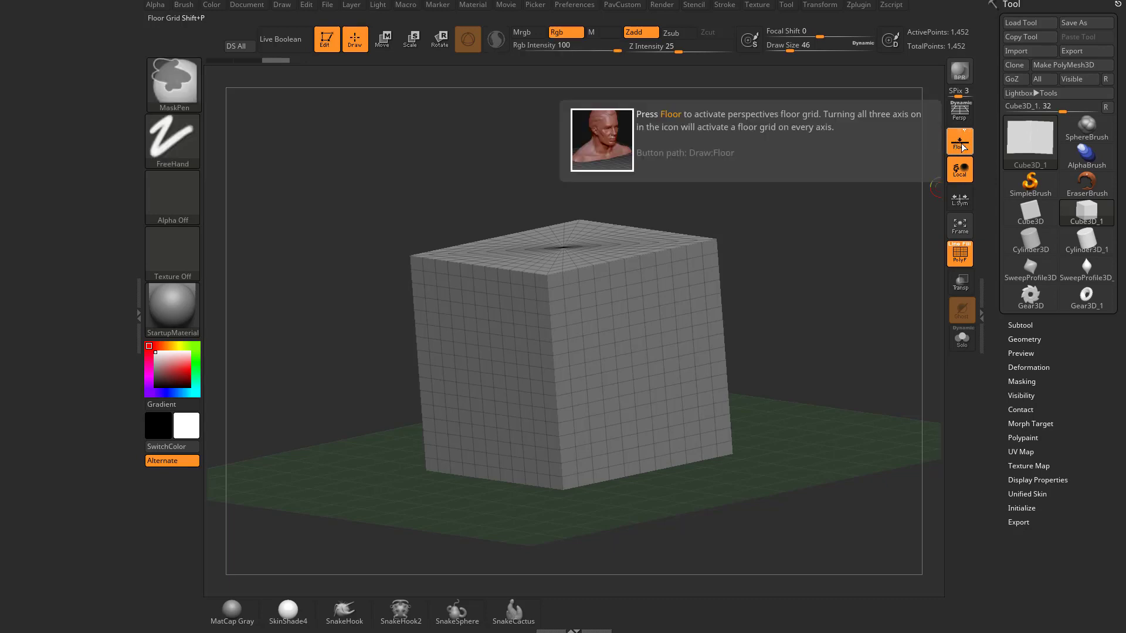
left_click(959, 140)
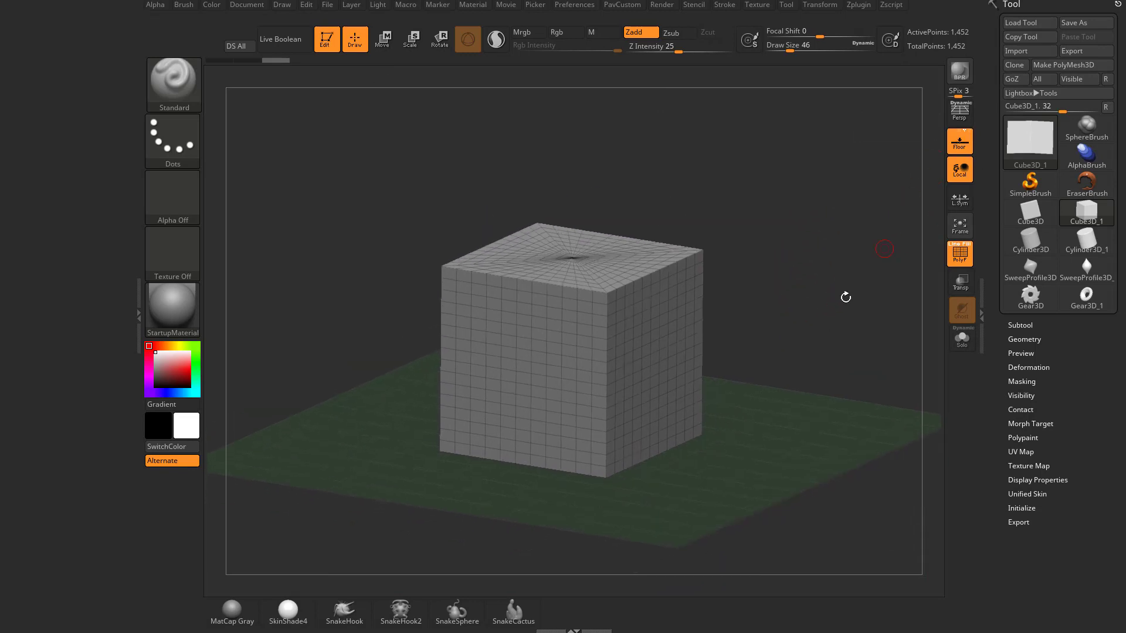
mouse_move(815, 292)
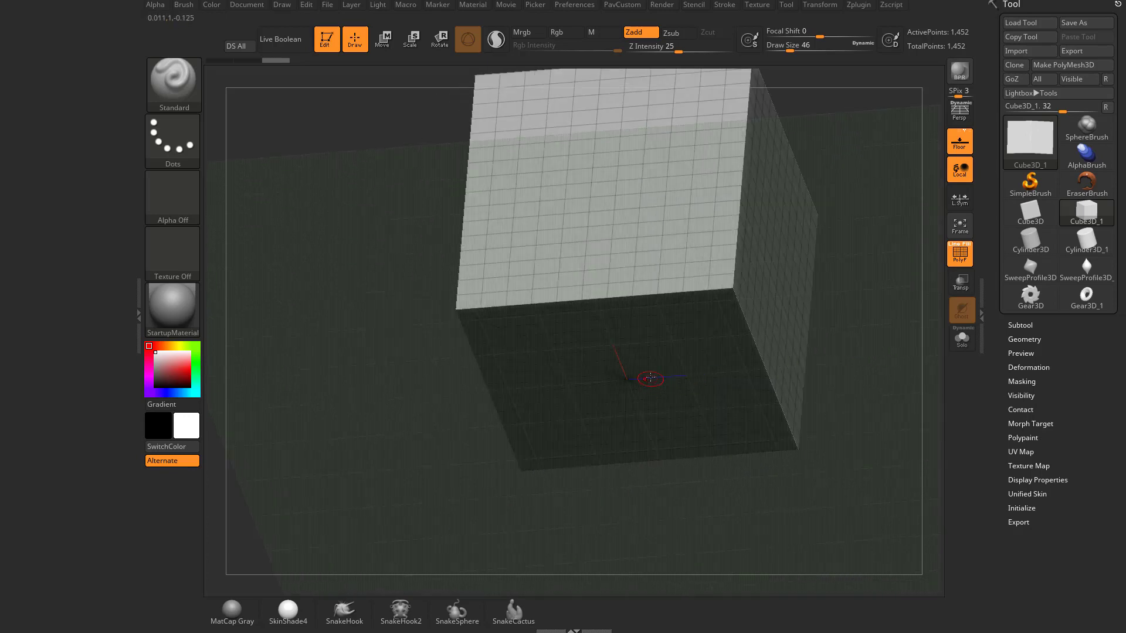
mouse_move(625, 357)
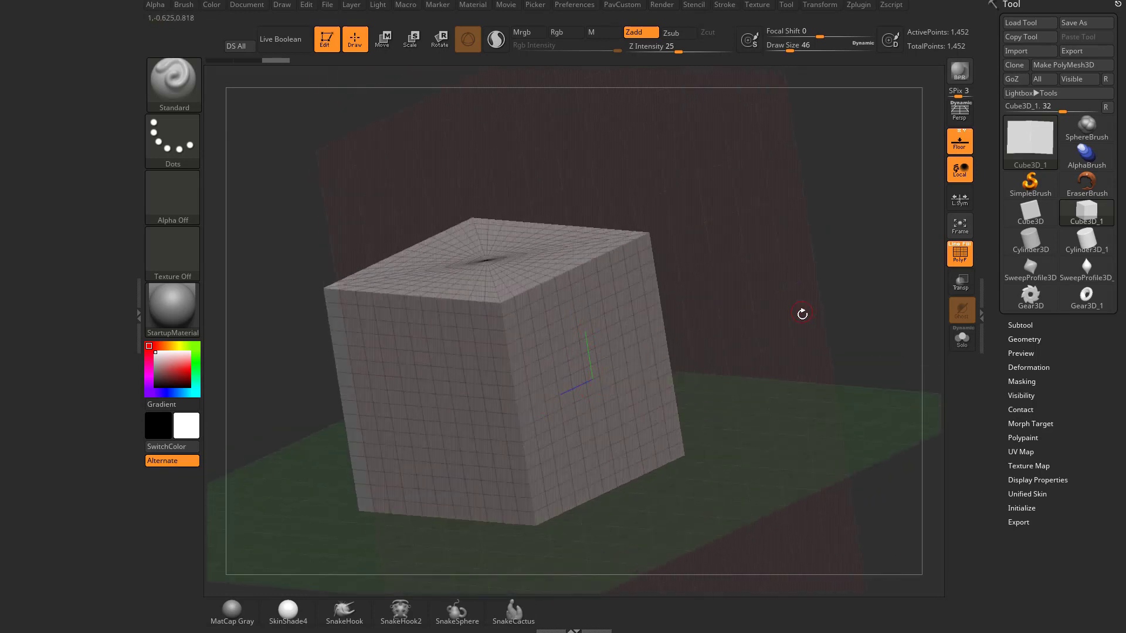
Step: Turn off the extra red grid plane so only the green floor remains
left_click(958, 142)
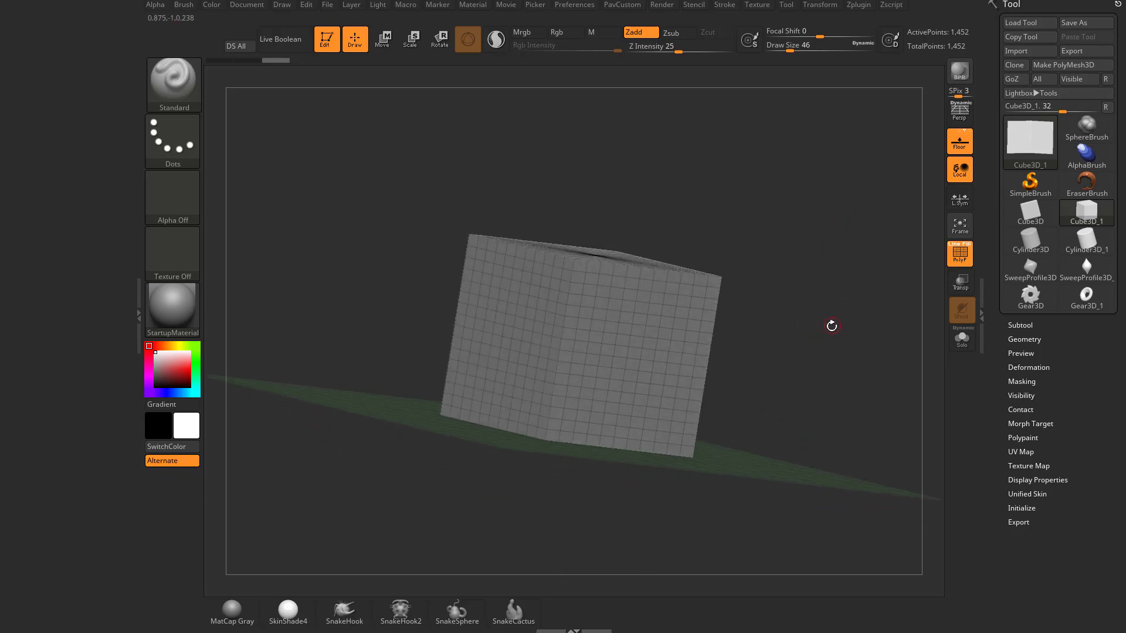
mouse_move(846, 286)
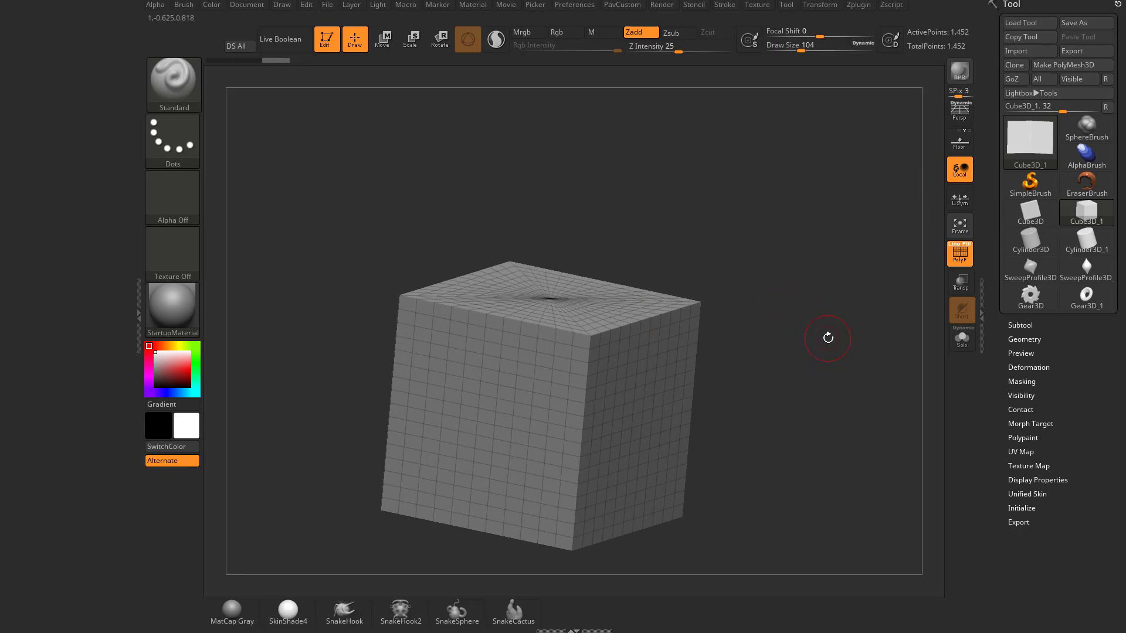
mouse_move(858, 393)
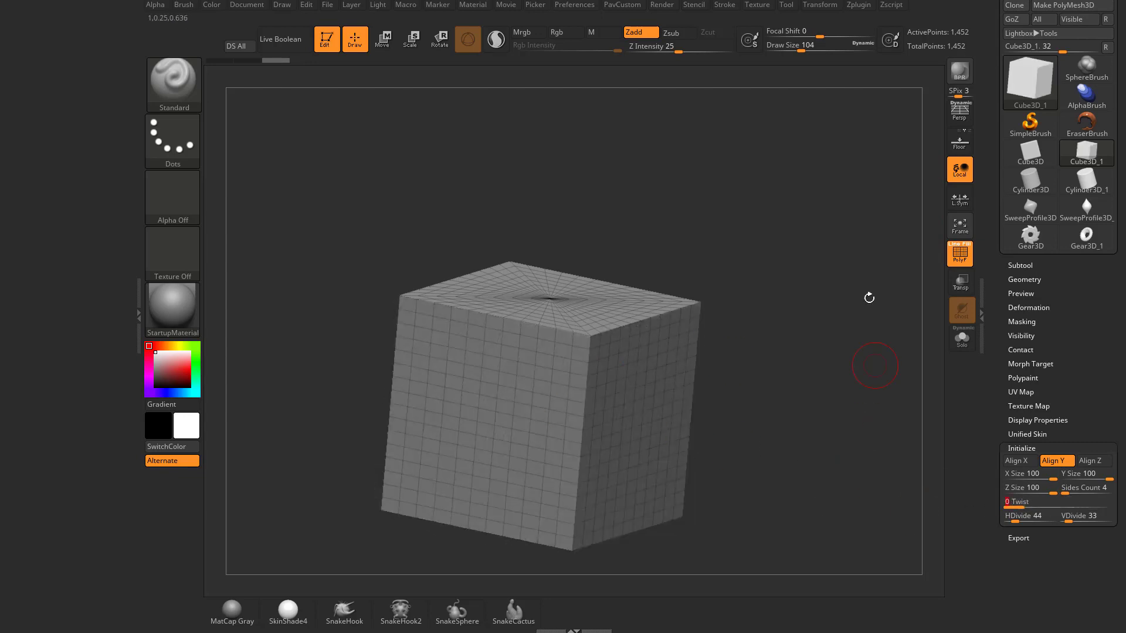
mouse_move(673, 306)
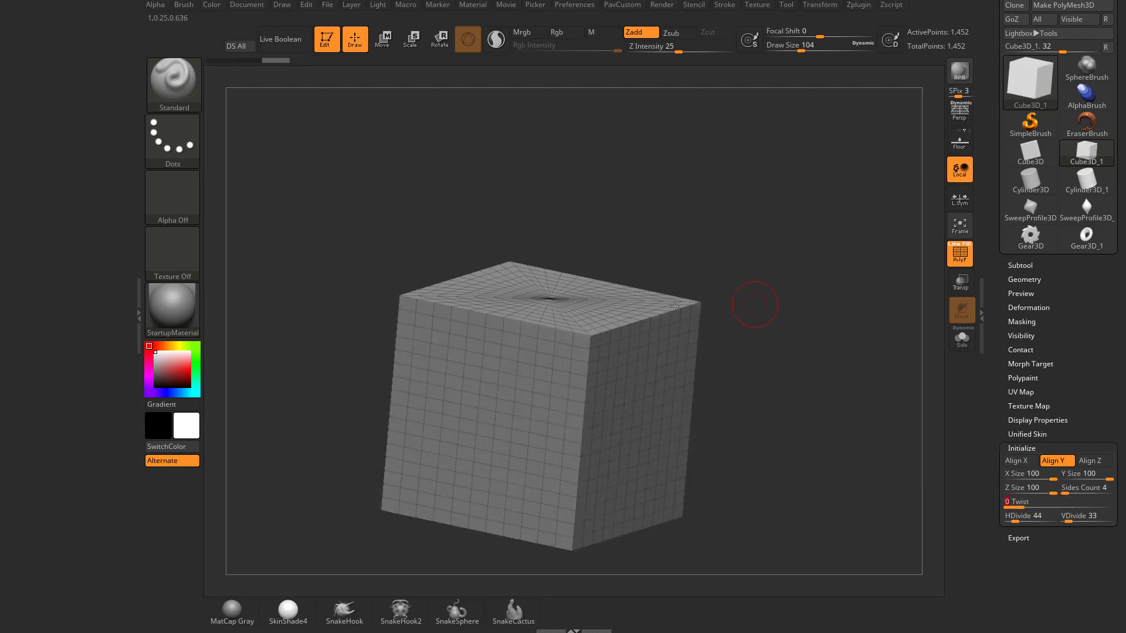
Step: Attempt a sculpt stroke on the cube primitive, triggering the PolyMesh3D notice
left_click(558, 412)
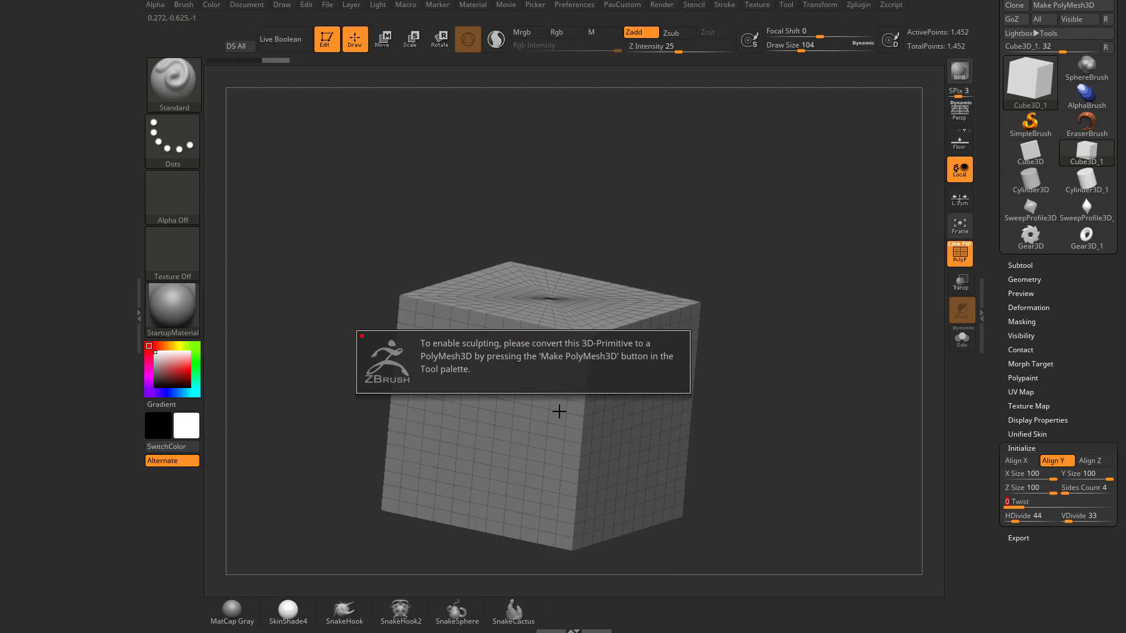
mouse_move(825, 320)
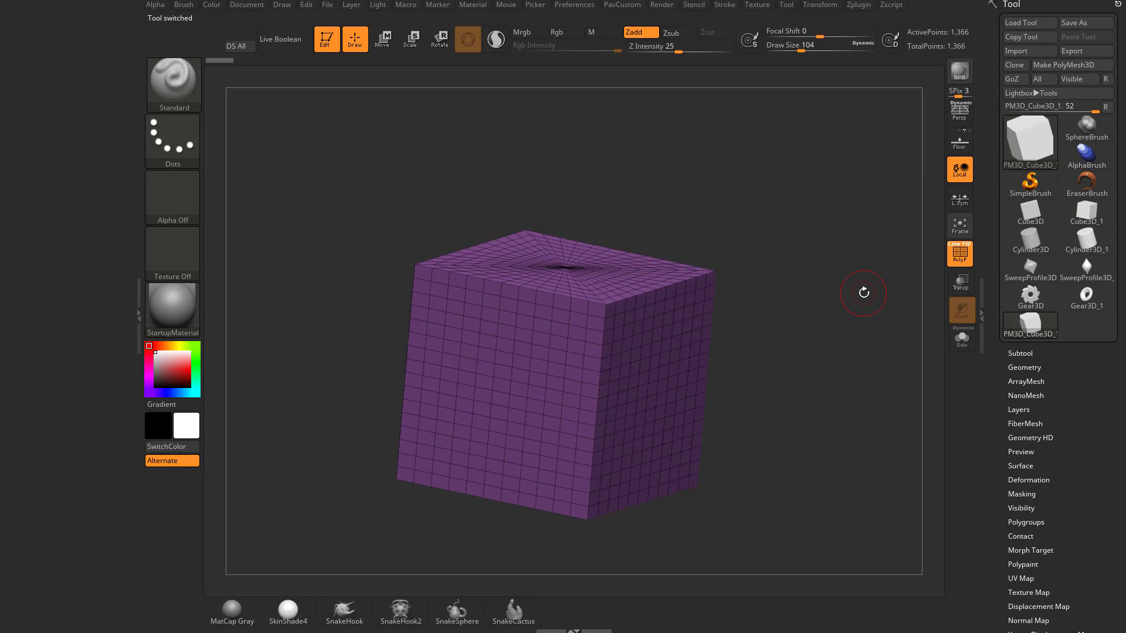
mouse_move(959, 253)
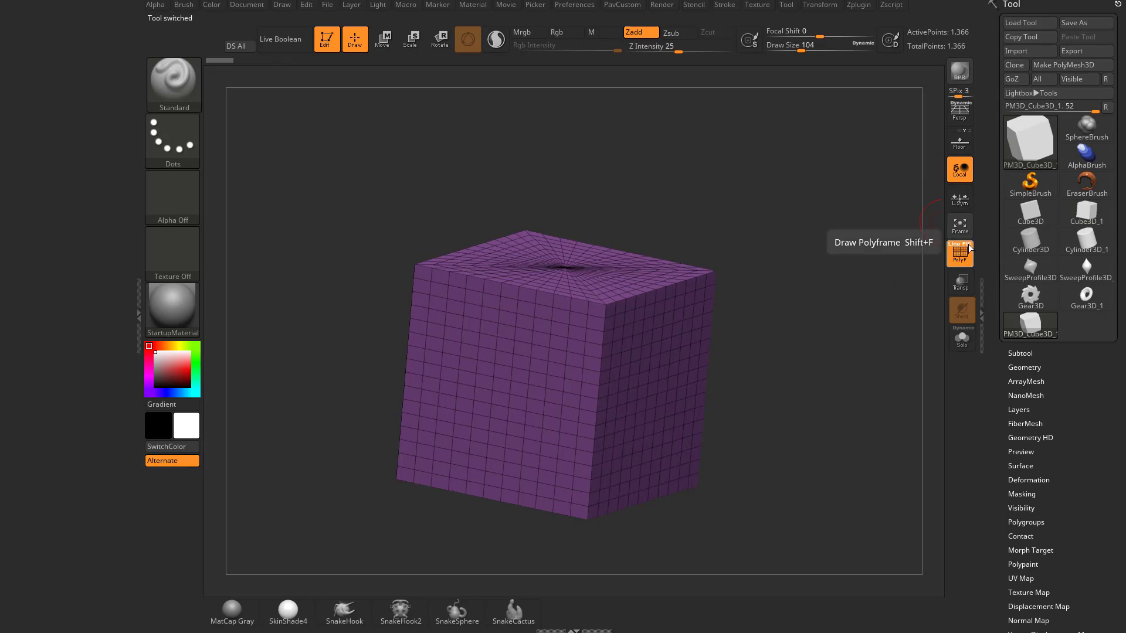
left_click(959, 253)
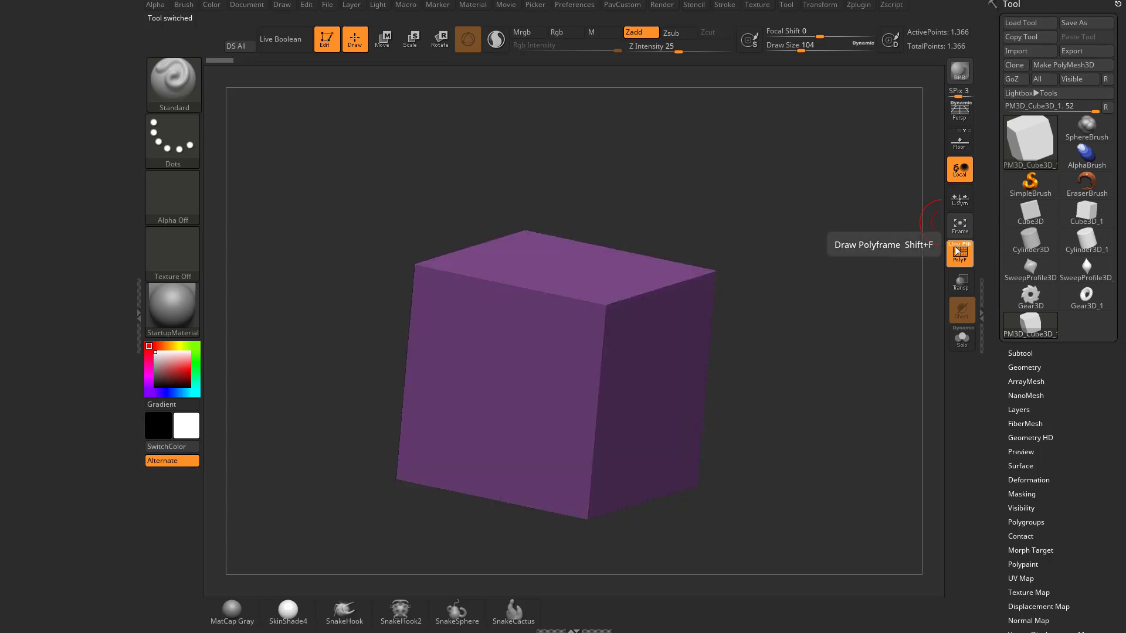
left_click(959, 254)
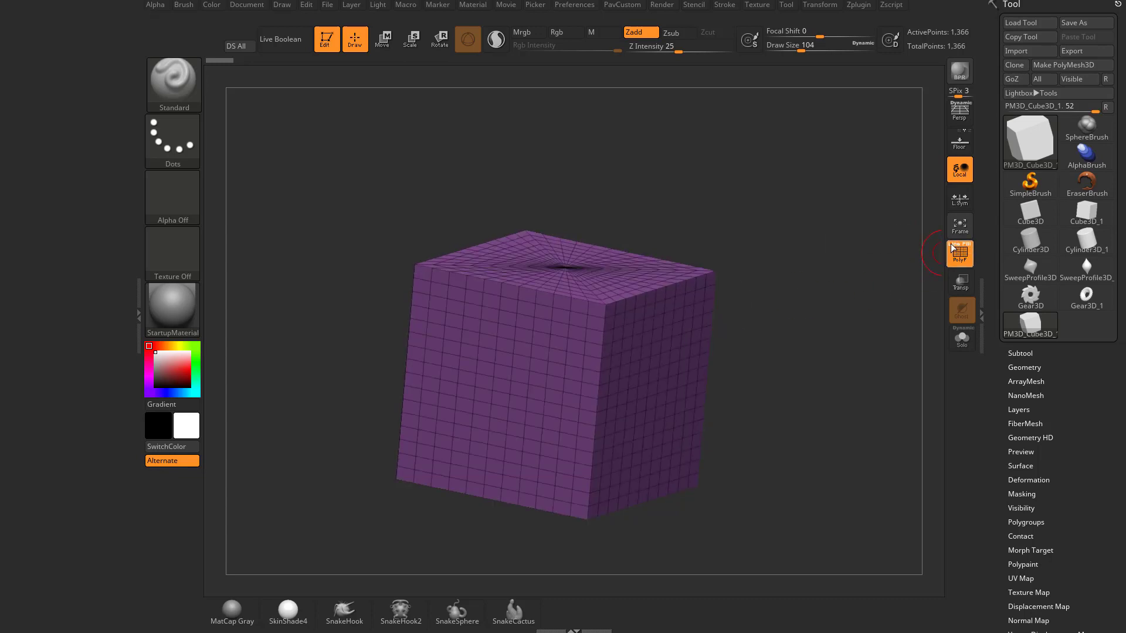
mouse_move(960, 254)
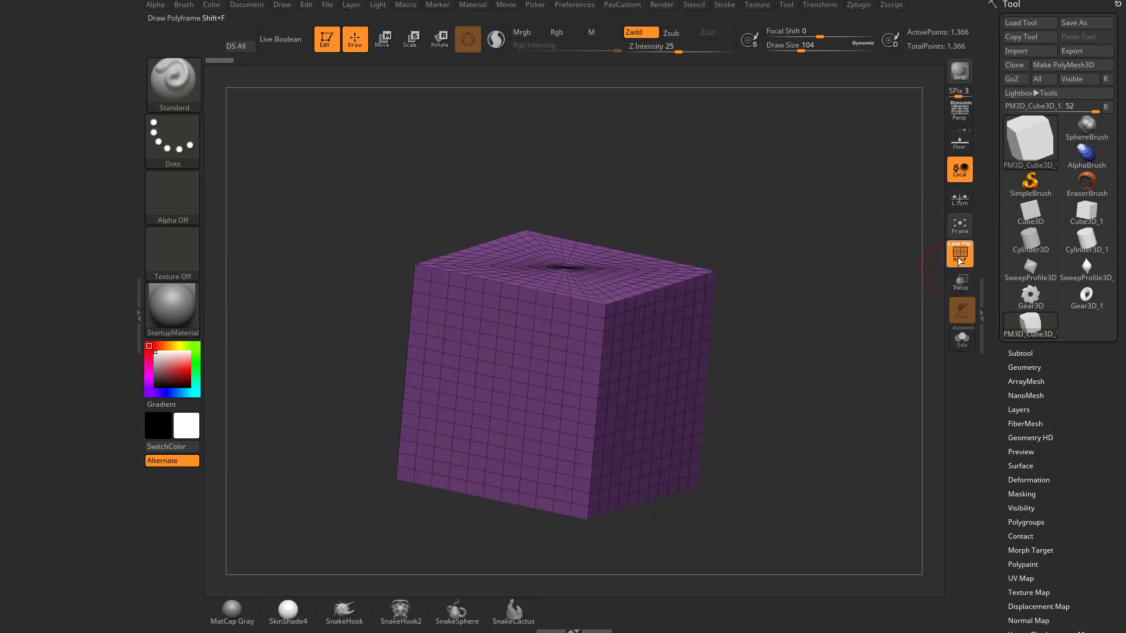
mouse_move(960, 254)
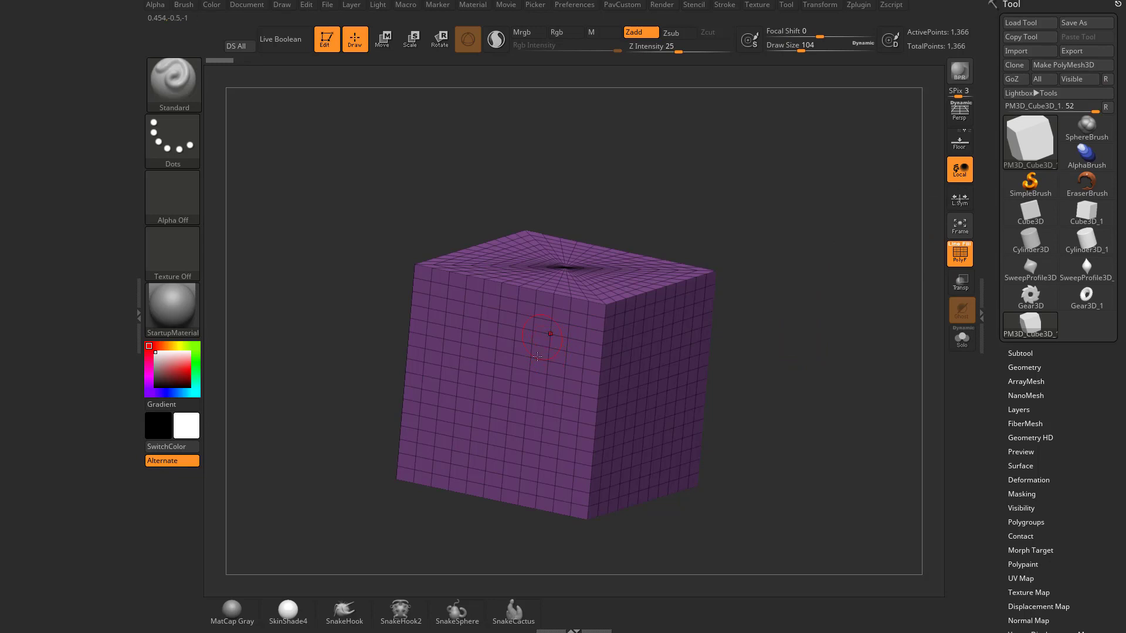
left_click(547, 356)
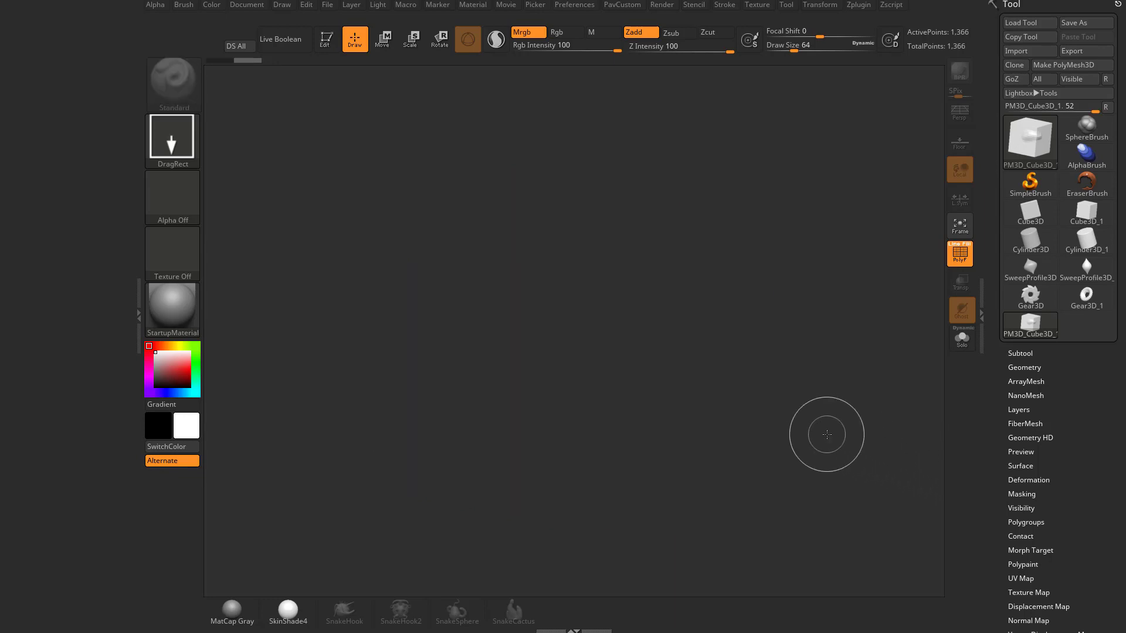
Step: Bring up the tool library listing quick picks, 3D meshes and 2.5D brushes
left_click(1029, 185)
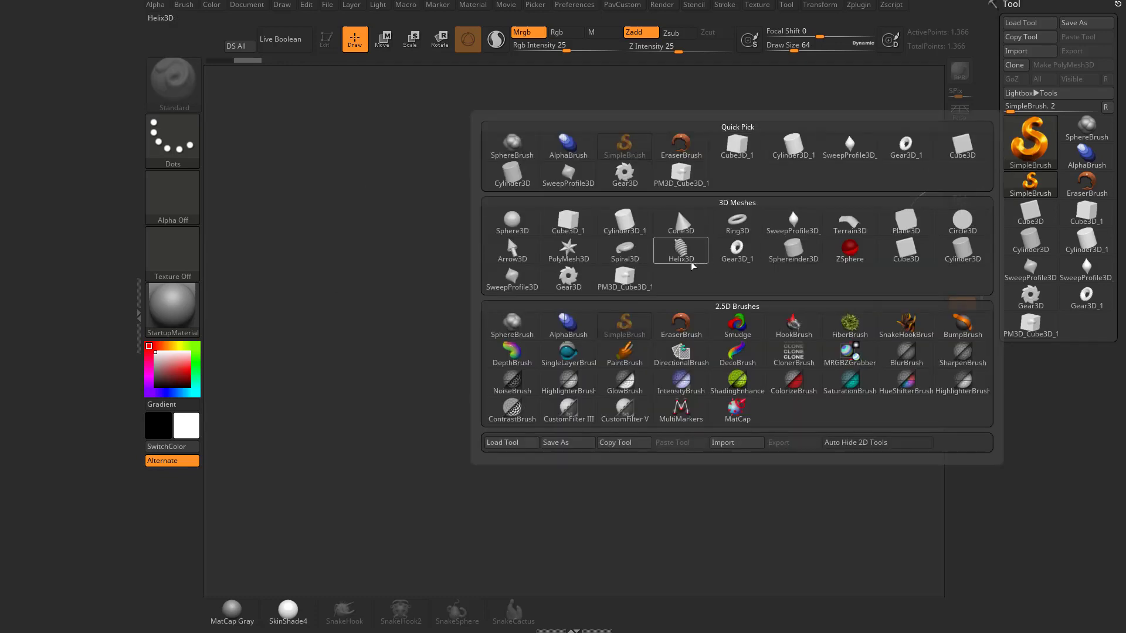
Step: Choose Sphere3D as the new tool for sculpting
left_click(513, 221)
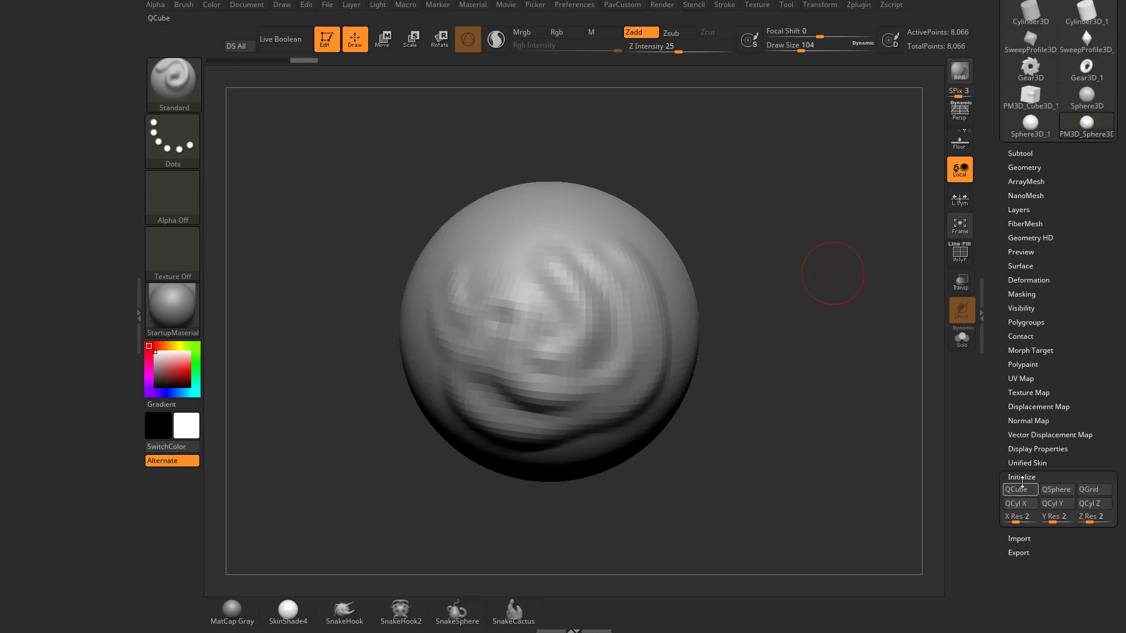
Step: Reinitialize the mesh as a QCube and show PolyF wireframe with polygroup colours
left_click(1055, 489)
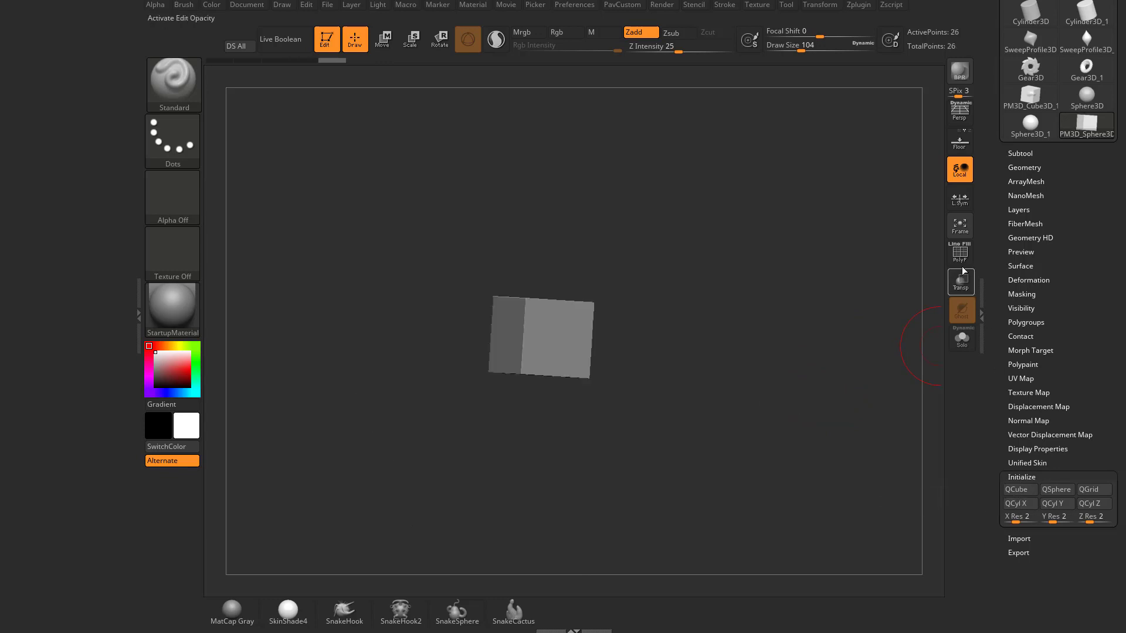
left_click(960, 253)
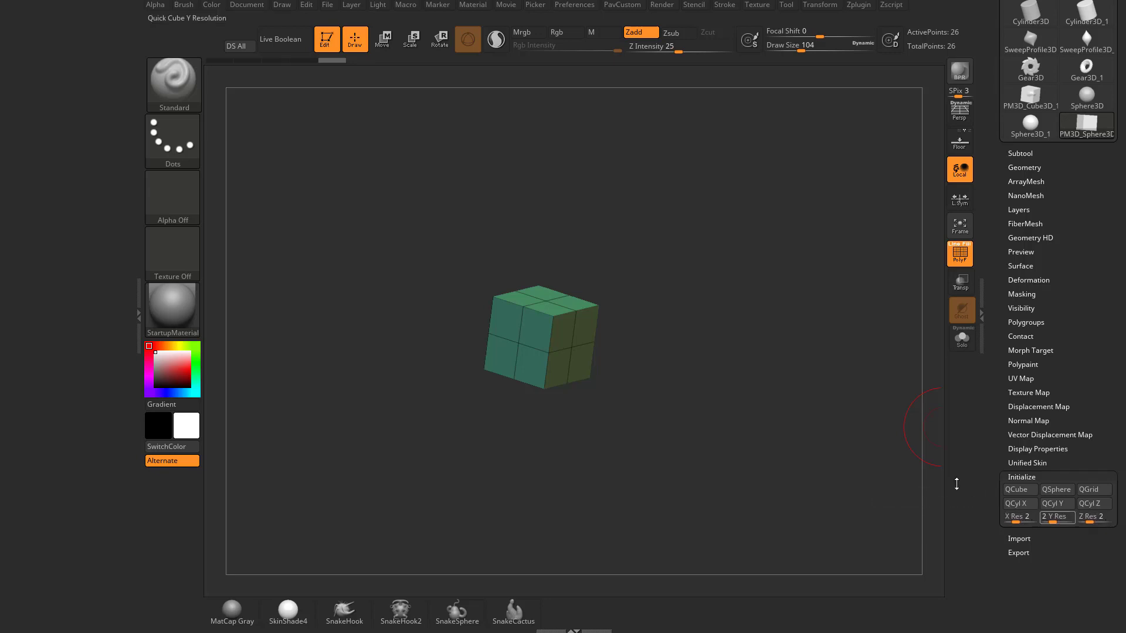
Step: Rebuild the mesh as a QSphere, a 2×2 plane, then a QCyl X cylinder
left_click(1056, 489)
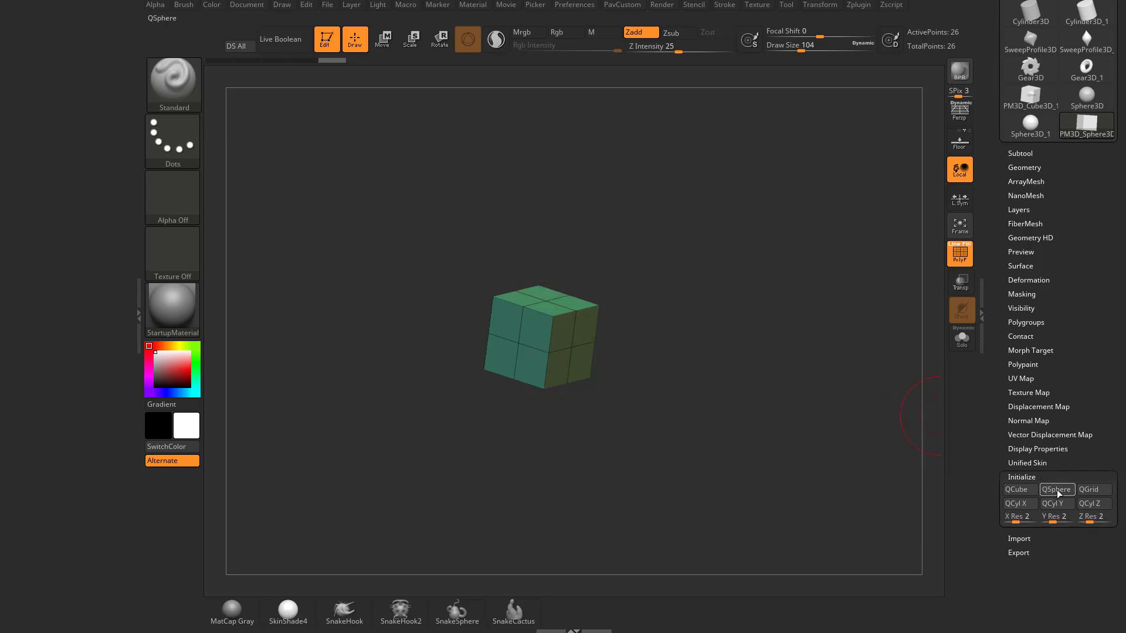
left_click(1015, 503)
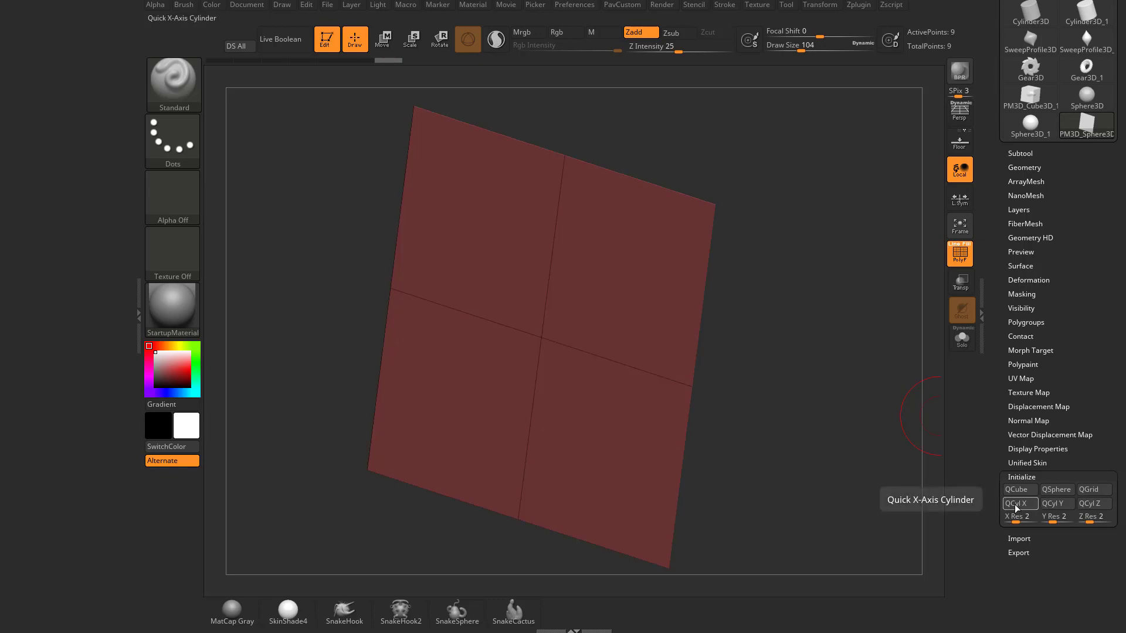
left_click(1019, 503)
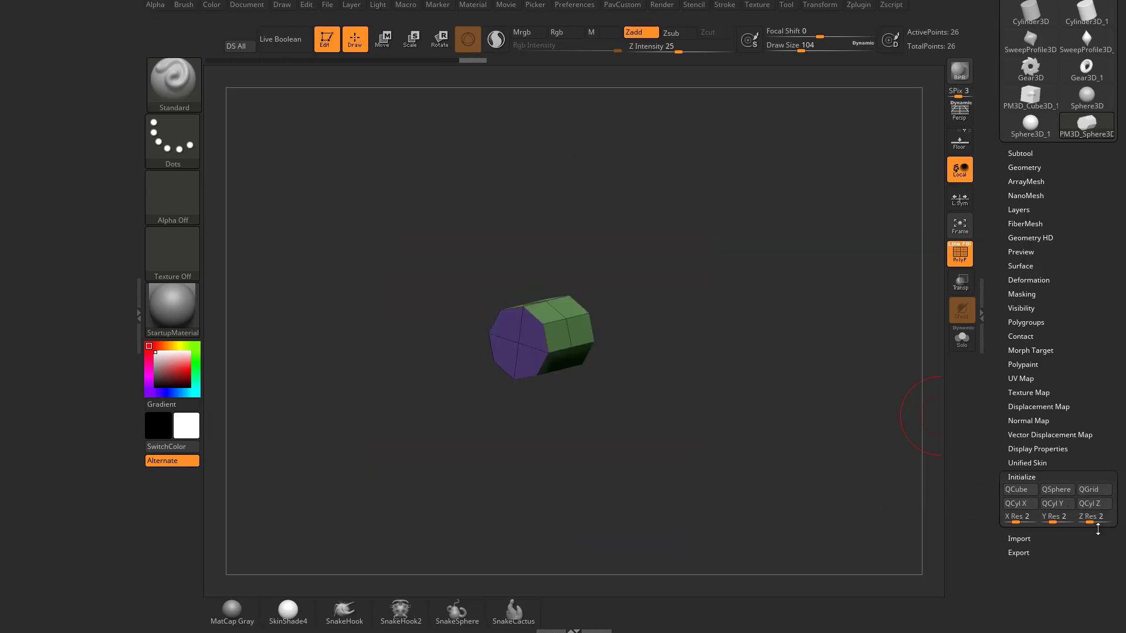